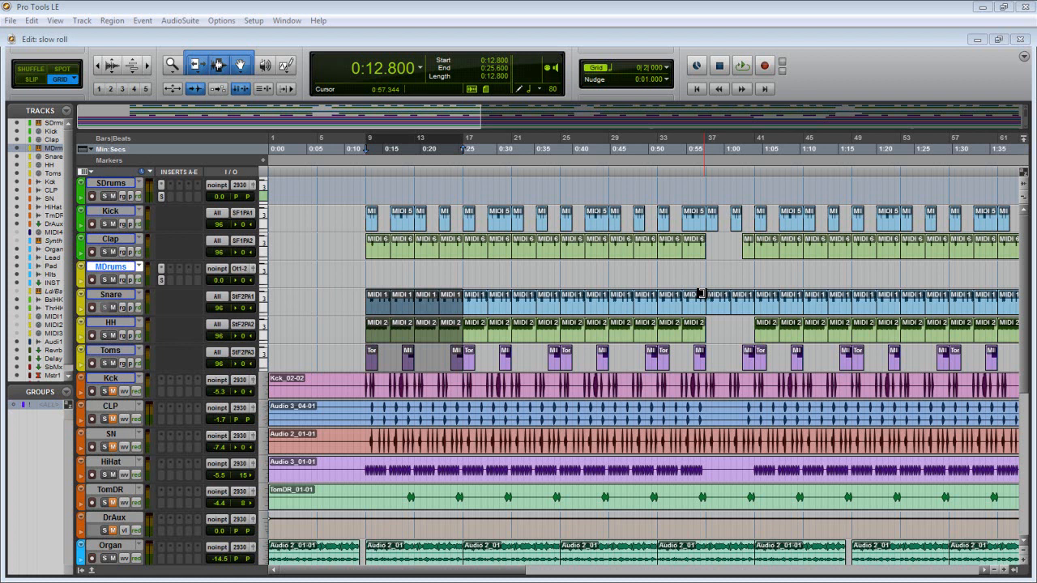
Open the Setup menu to reach the Playback Engine option
{"action": "left_click", "coordinate": [253, 20]}
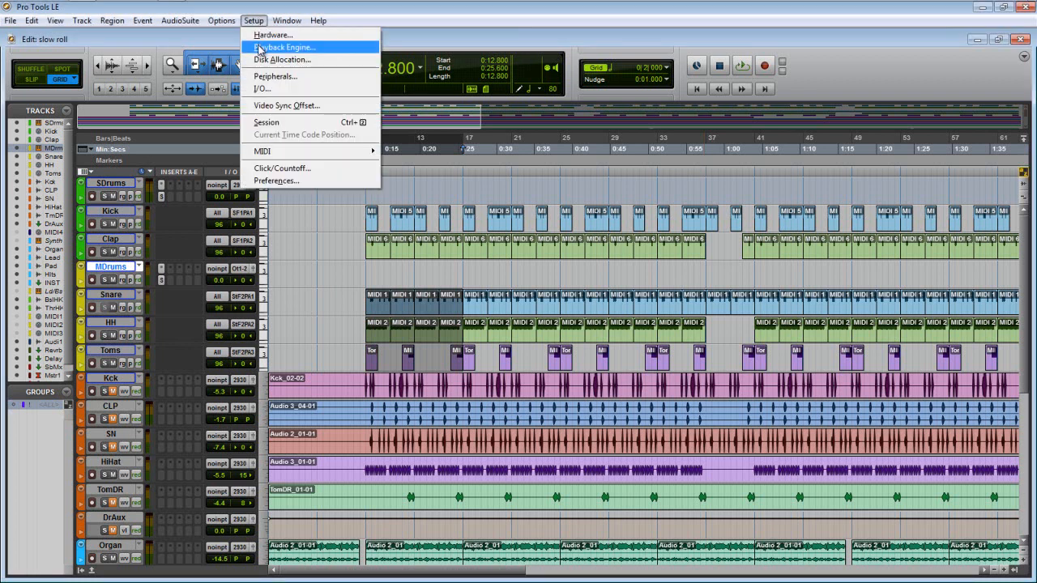
Review the Playback Engine settings and close them with the H/W buffer left at 256 samples
{"action": "left_click", "coordinate": [284, 47]}
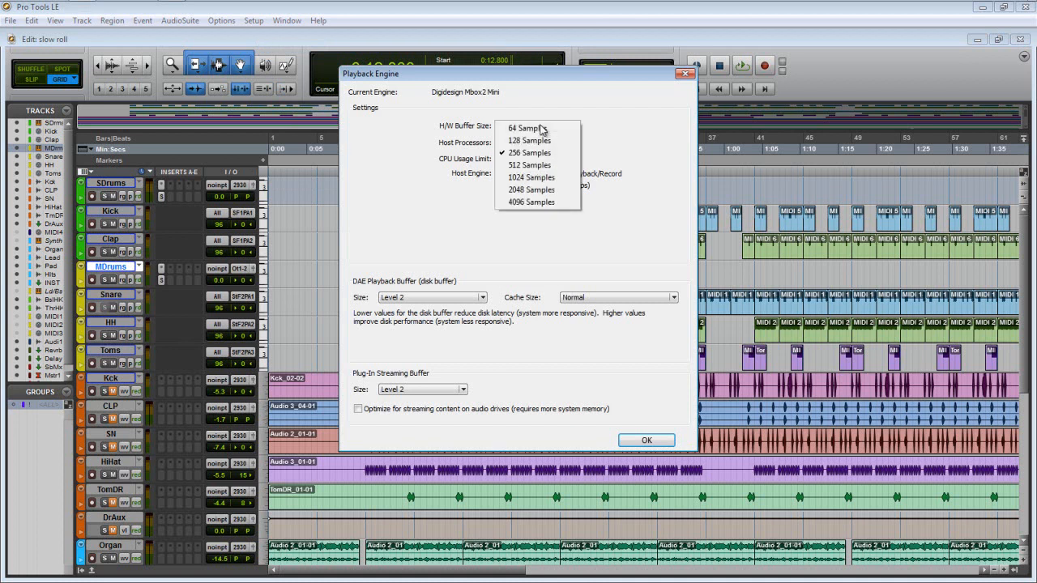
{"action": "mouse_move", "coordinate": [602, 111]}
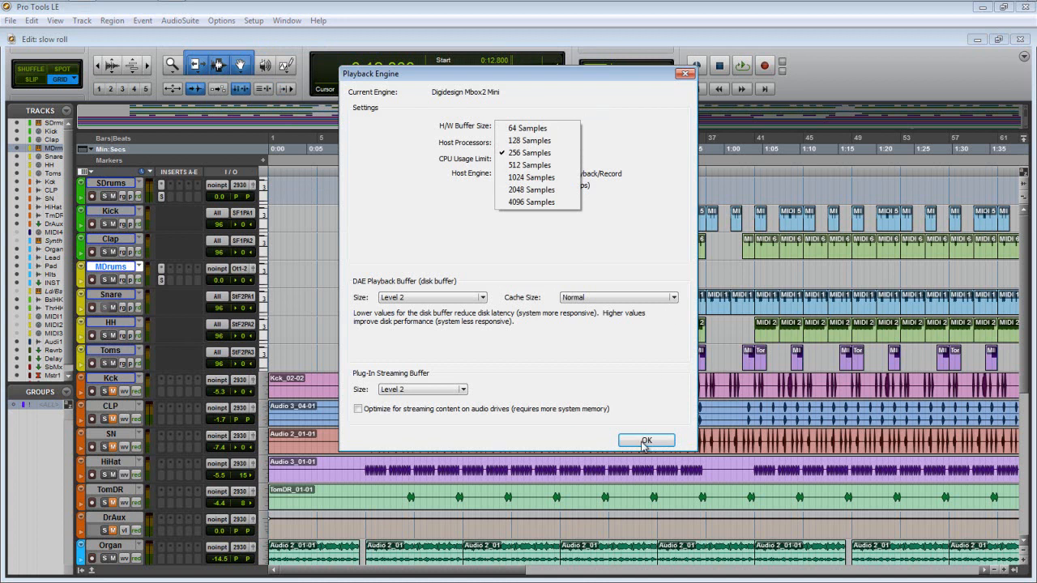
{"action": "left_click", "coordinate": [645, 440]}
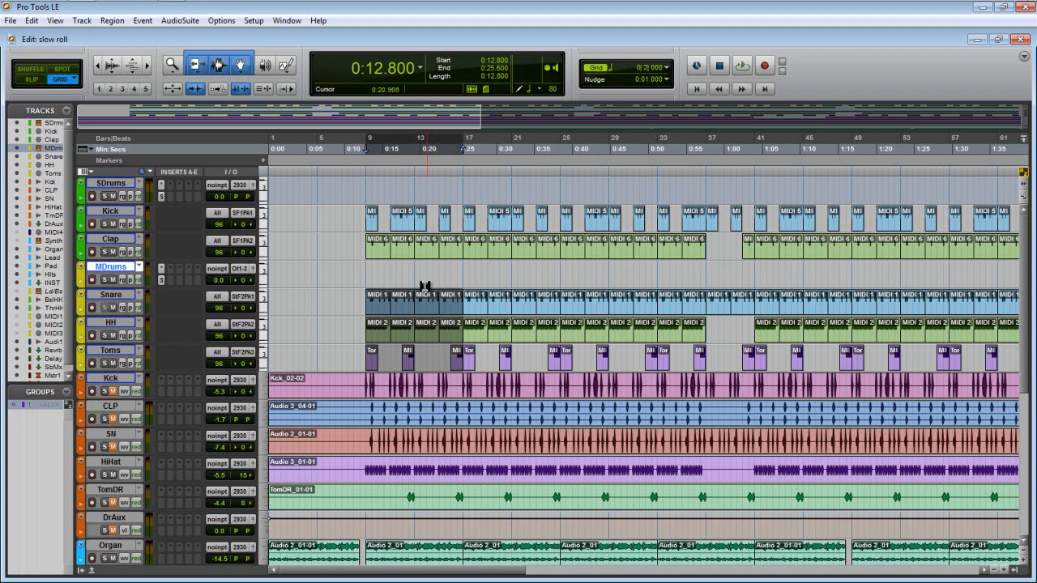
{"action": "left_click", "coordinate": [628, 149]}
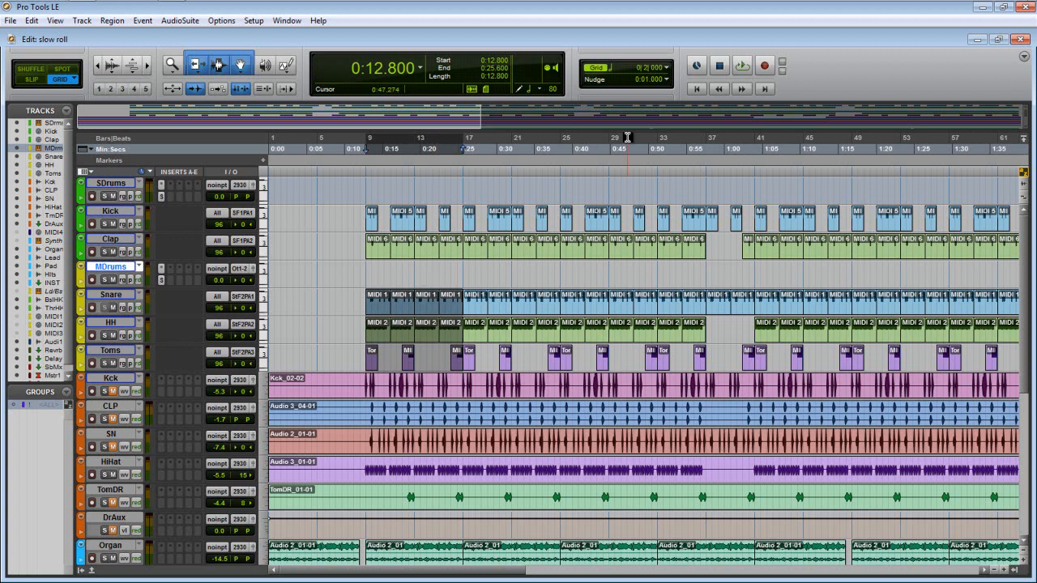
{"action": "mouse_move", "coordinate": [742, 66]}
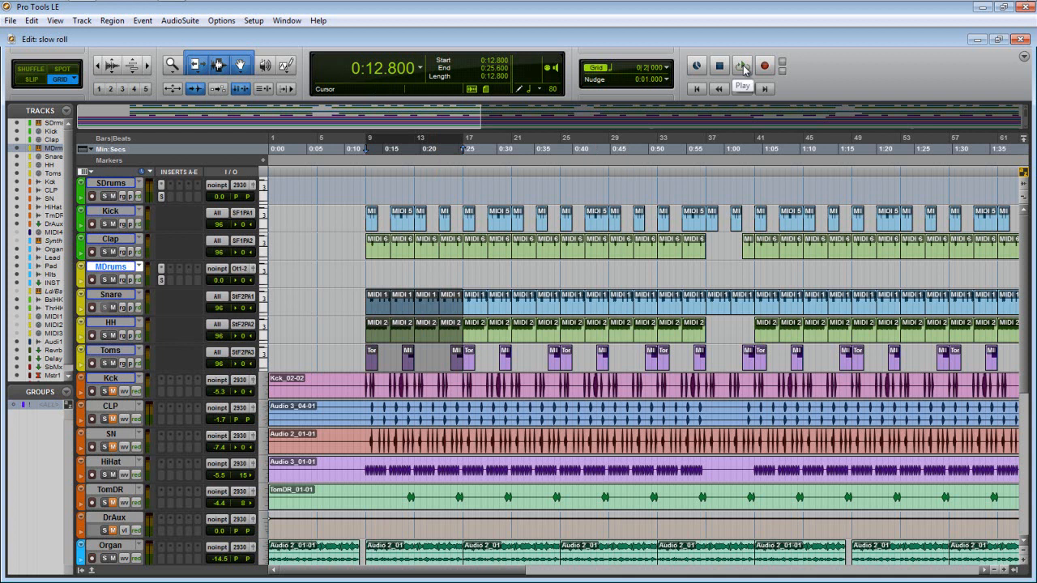
{"action": "left_click", "coordinate": [742, 66]}
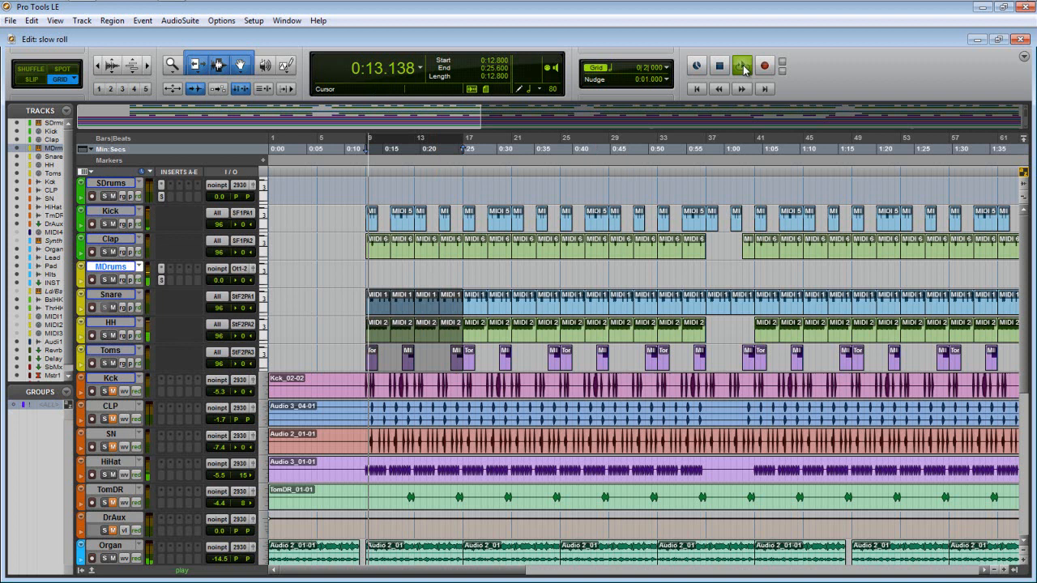
{"action": "left_click", "coordinate": [742, 65]}
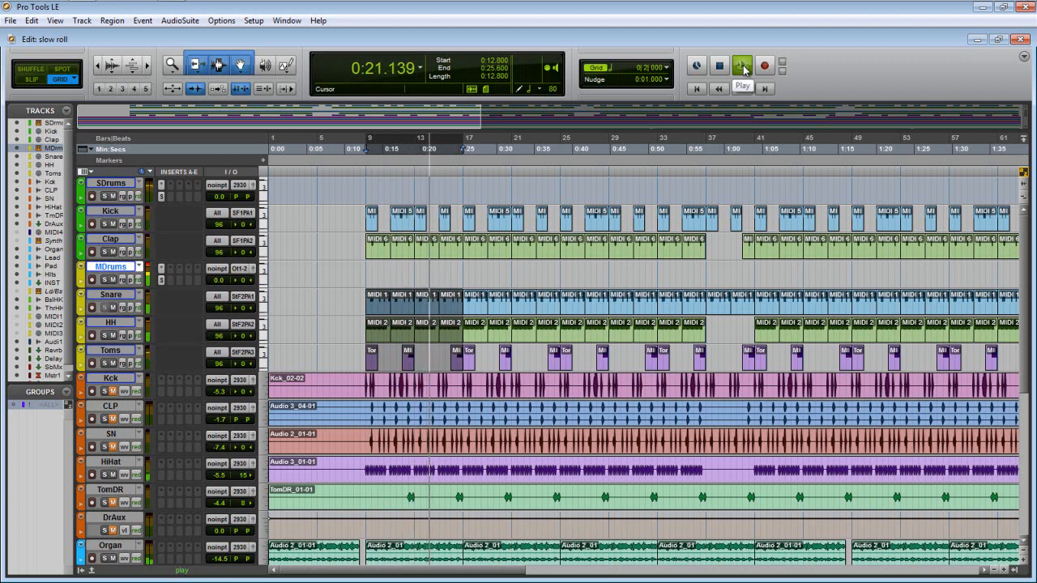
{"action": "left_click", "coordinate": [742, 66]}
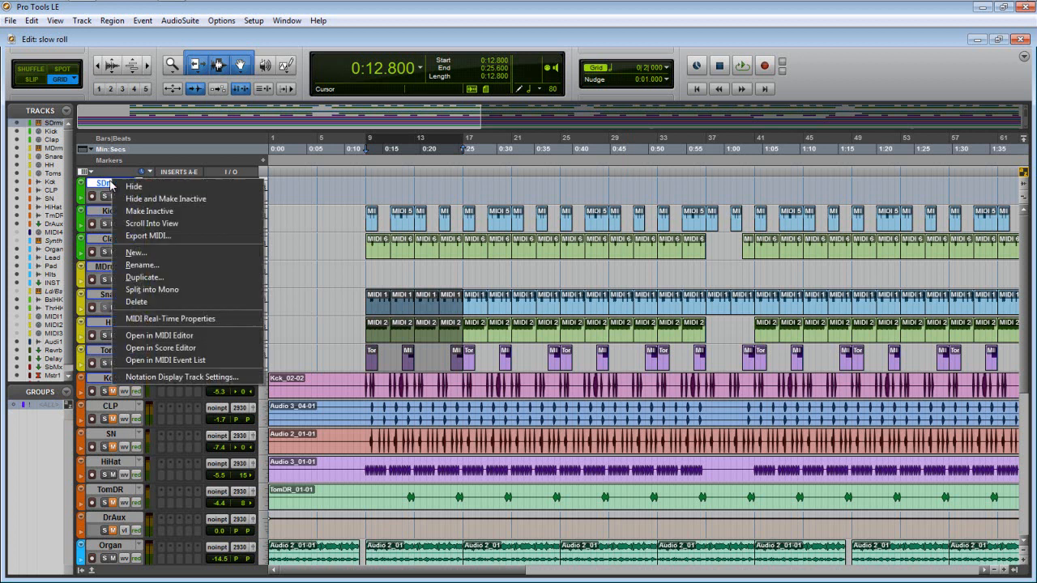
{"action": "mouse_move", "coordinate": [166, 199]}
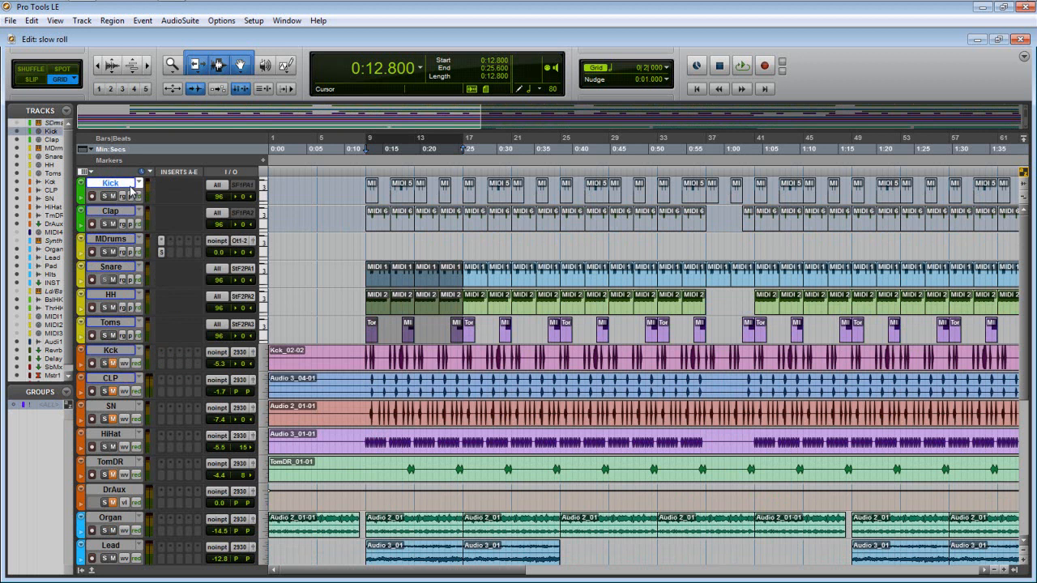
{"action": "mouse_move", "coordinate": [111, 328]}
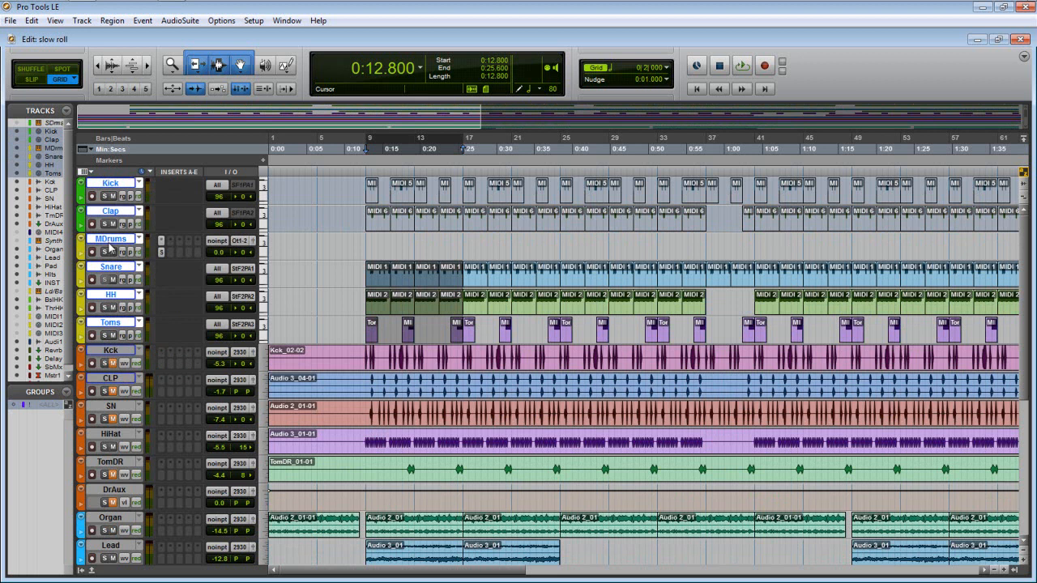
Bring up the SDrums track name menu to hide and deactivate the MIDI drum tracks
{"action": "right_click", "coordinate": [111, 239]}
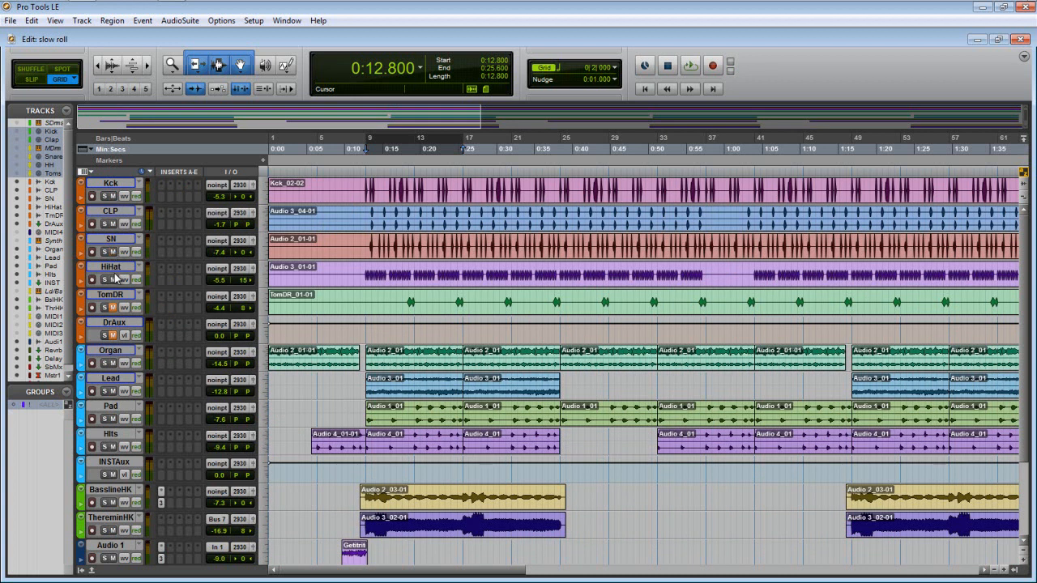
Play back the bounced audio tracks briefly, then stop playback
{"action": "left_click", "coordinate": [107, 335]}
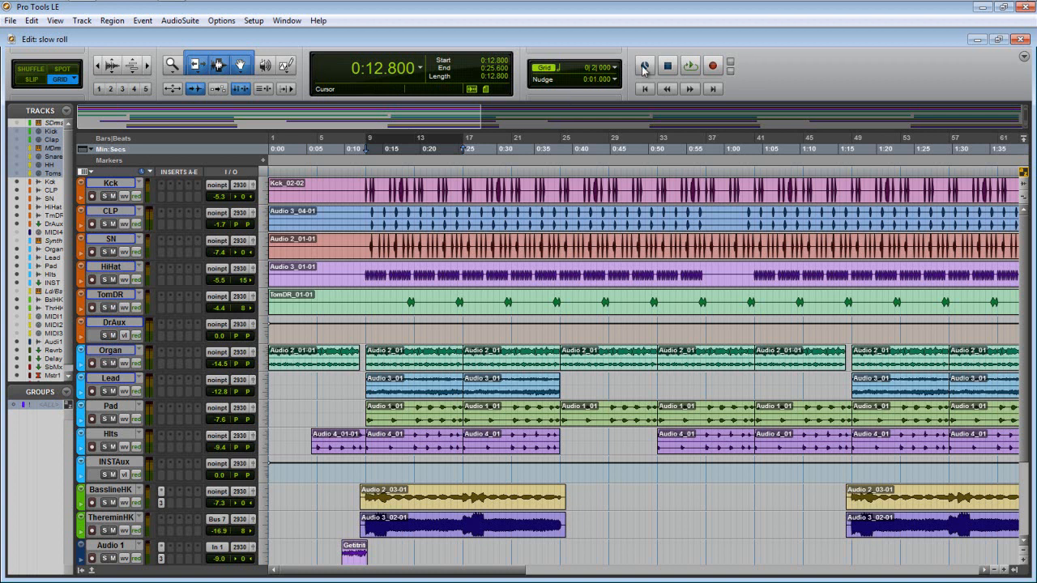
{"action": "left_click", "coordinate": [690, 65]}
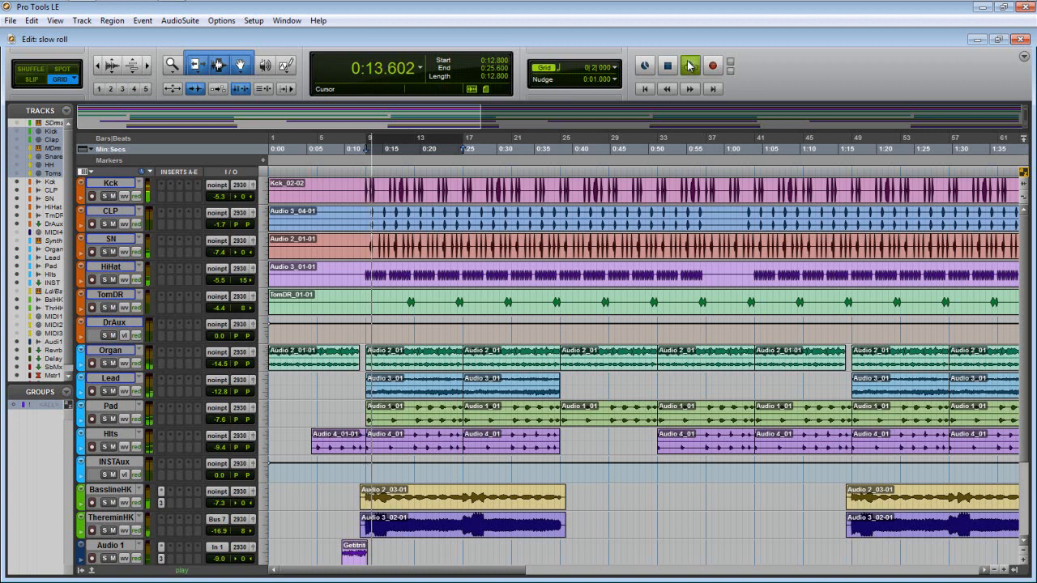
{"action": "left_click", "coordinate": [689, 65]}
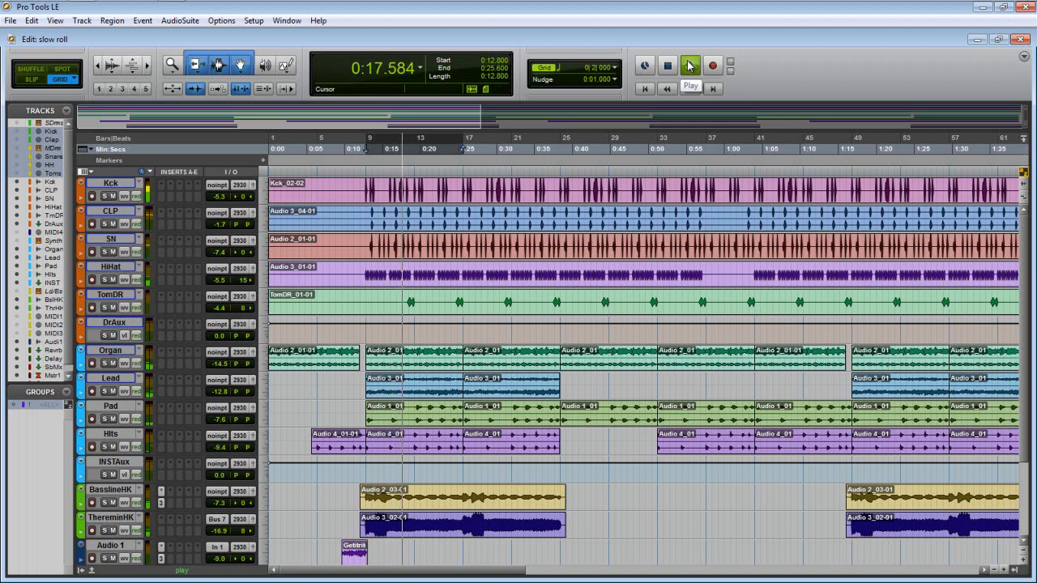
{"action": "left_click", "coordinate": [690, 65]}
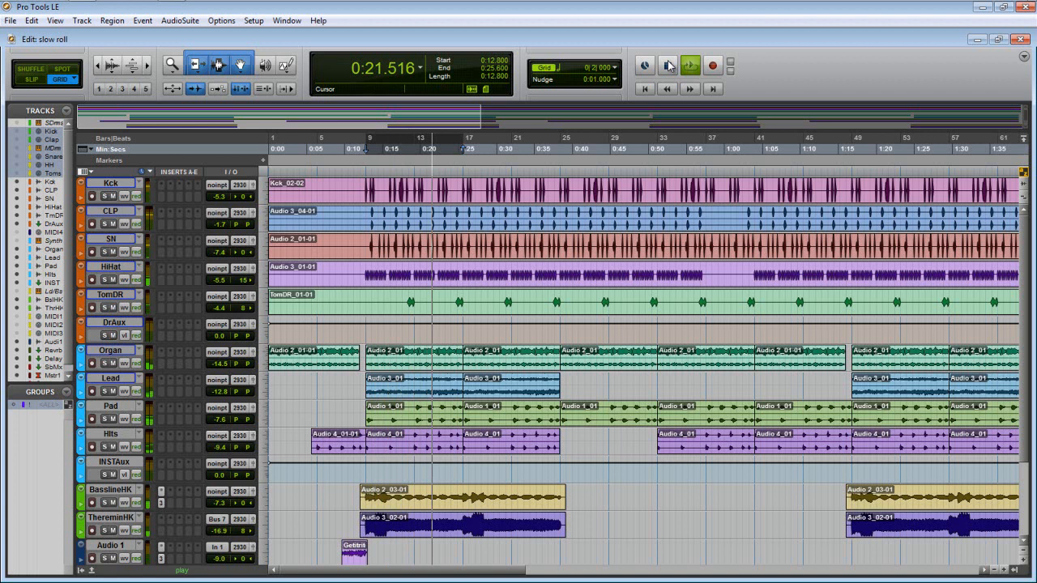
{"action": "left_click", "coordinate": [689, 65]}
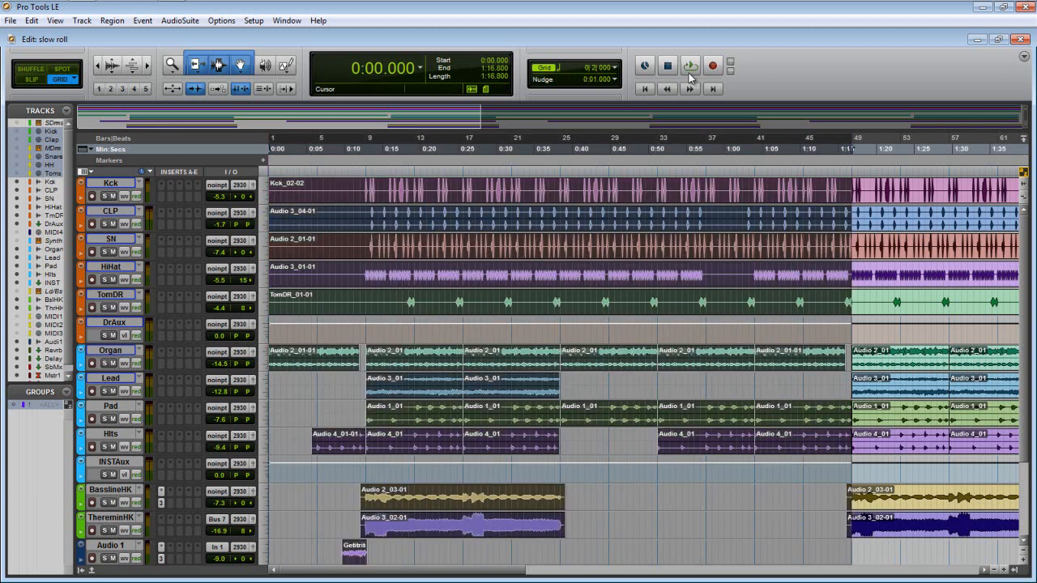
{"action": "left_click", "coordinate": [689, 65]}
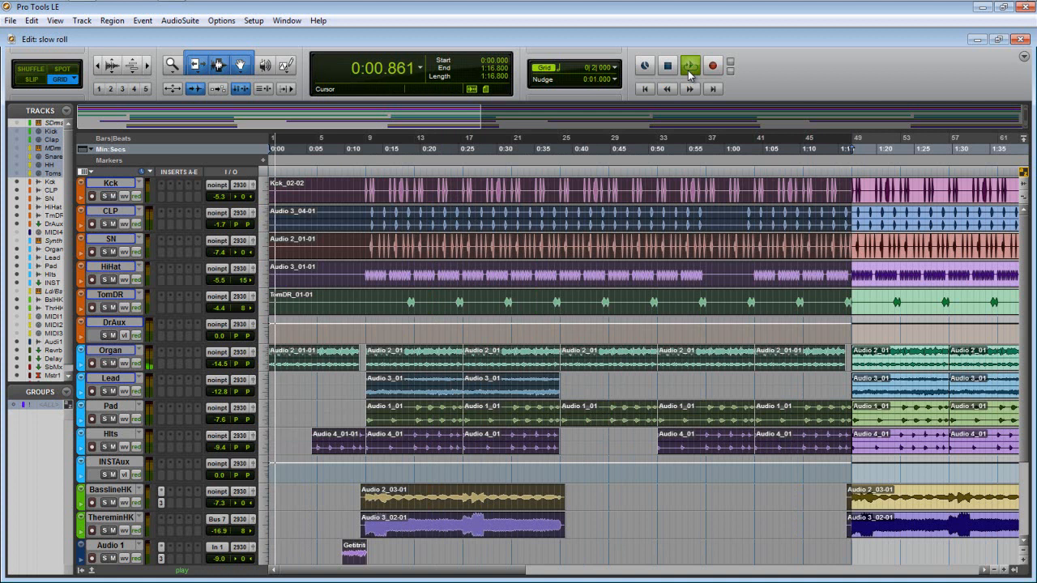
{"action": "left_click", "coordinate": [690, 66]}
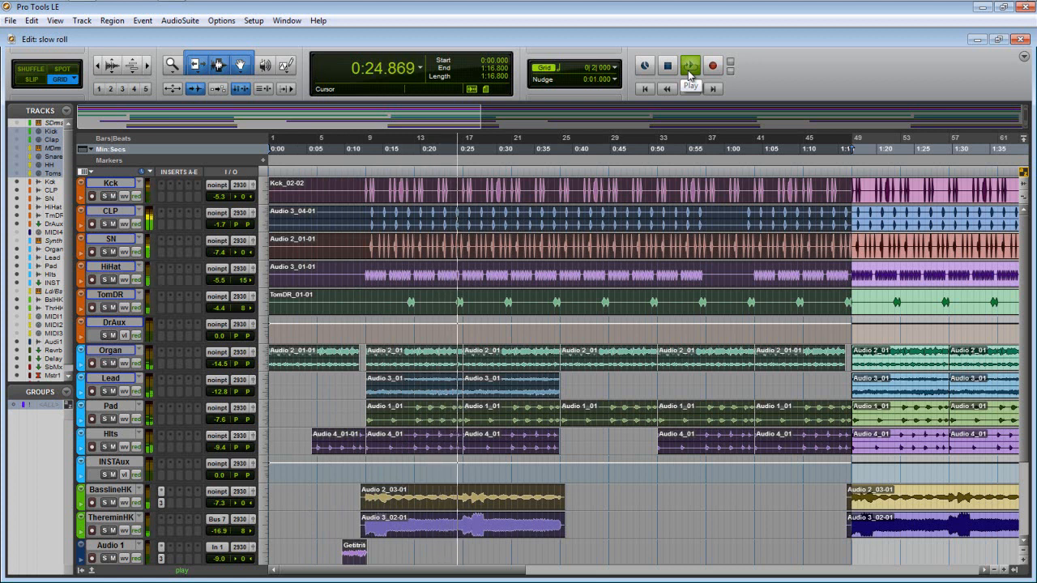
{"action": "left_click", "coordinate": [689, 65]}
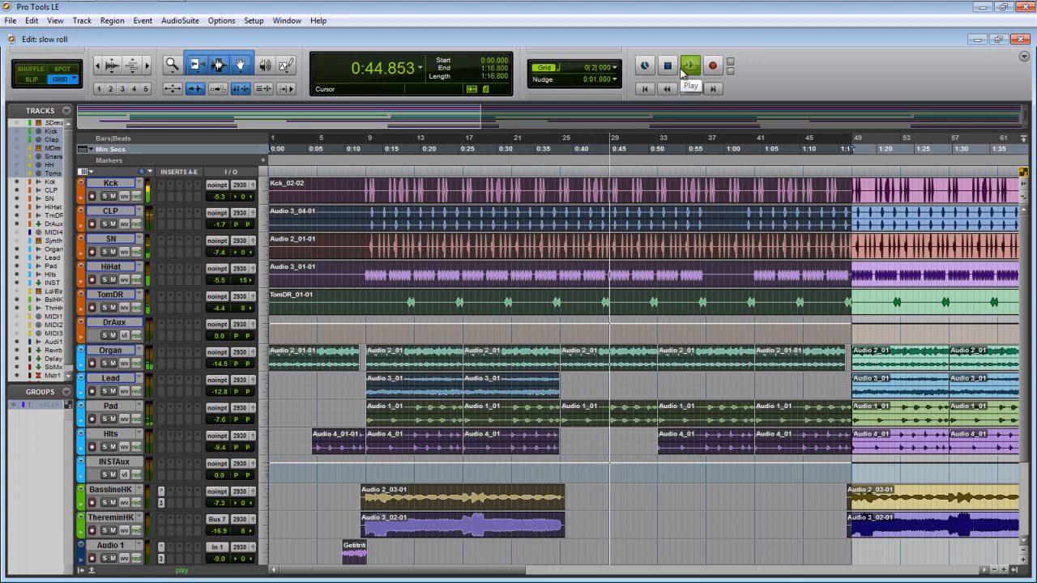
{"action": "left_click", "coordinate": [667, 66]}
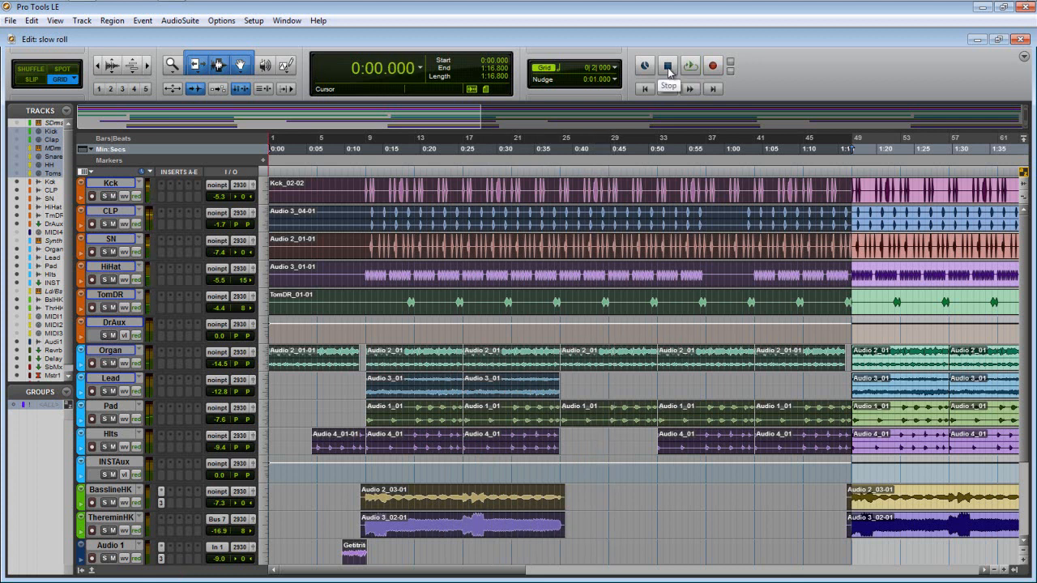